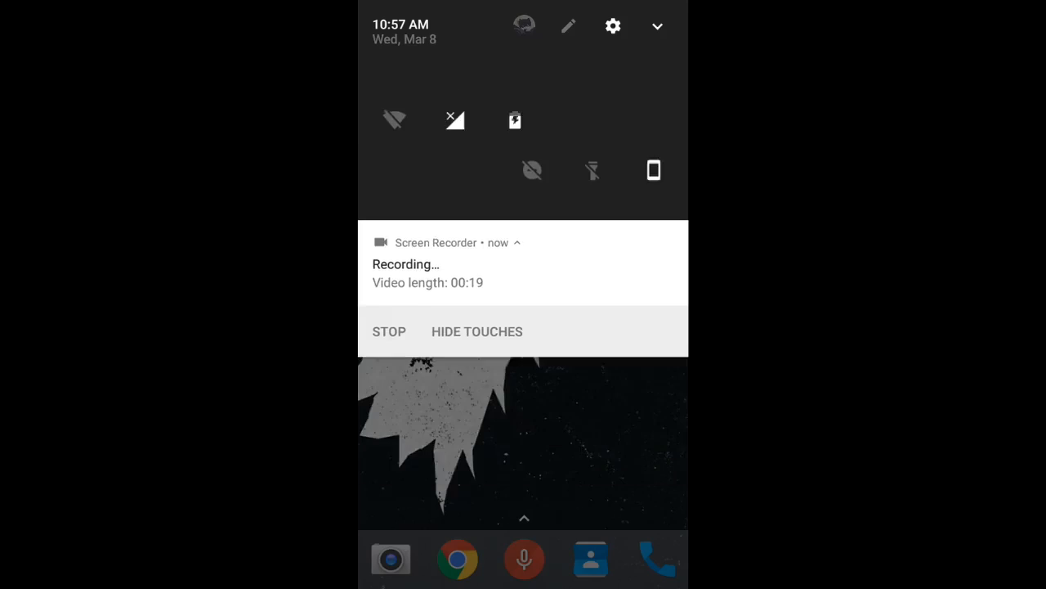
Step: Open About phone in Settings to view the model, Android 7.1.1 and LineageOS build
click(612, 26)
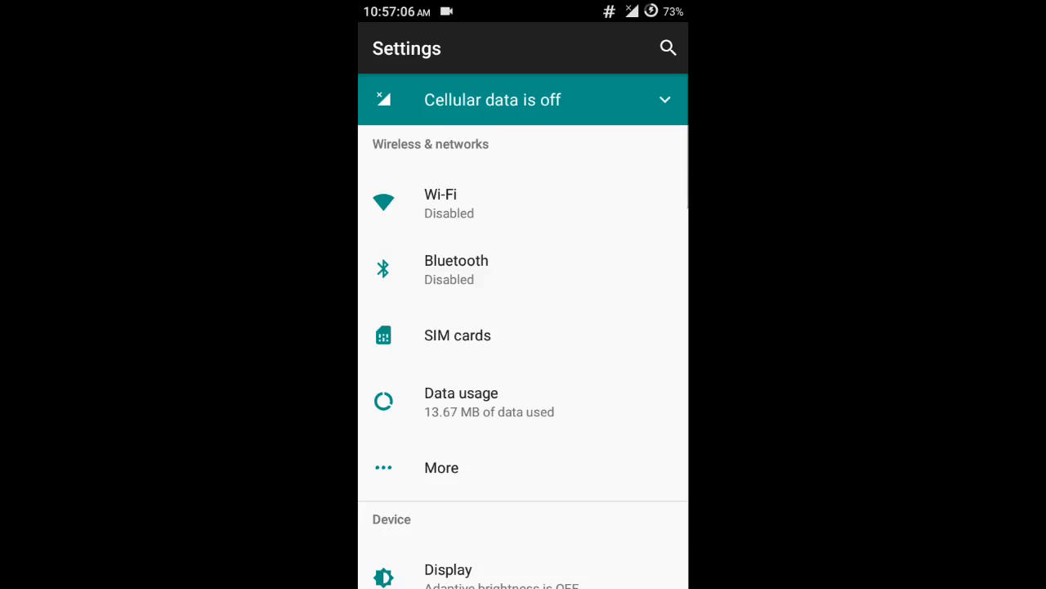
scroll(down, 3)
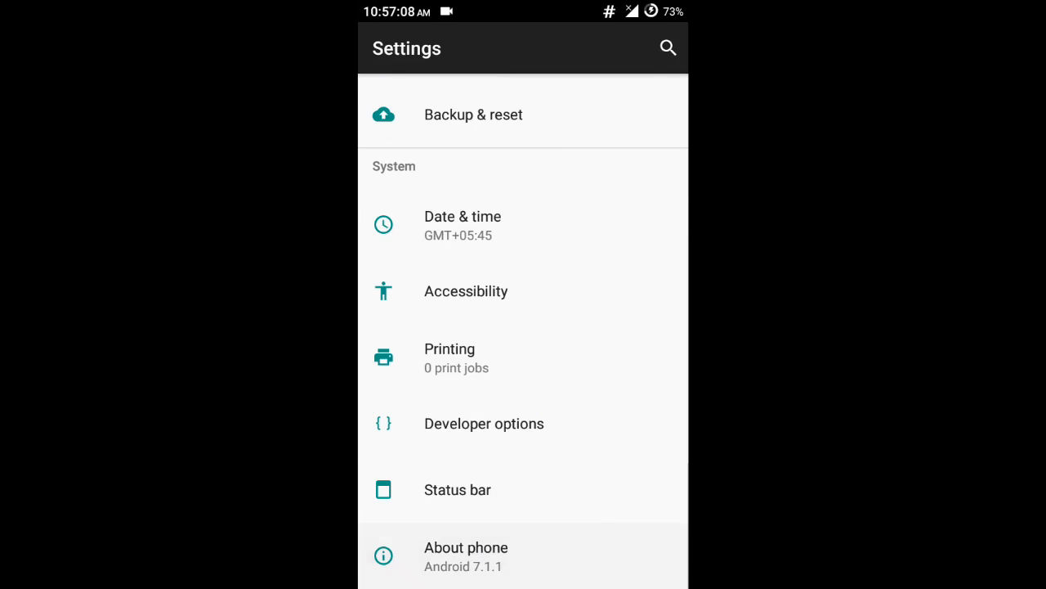
click(466, 555)
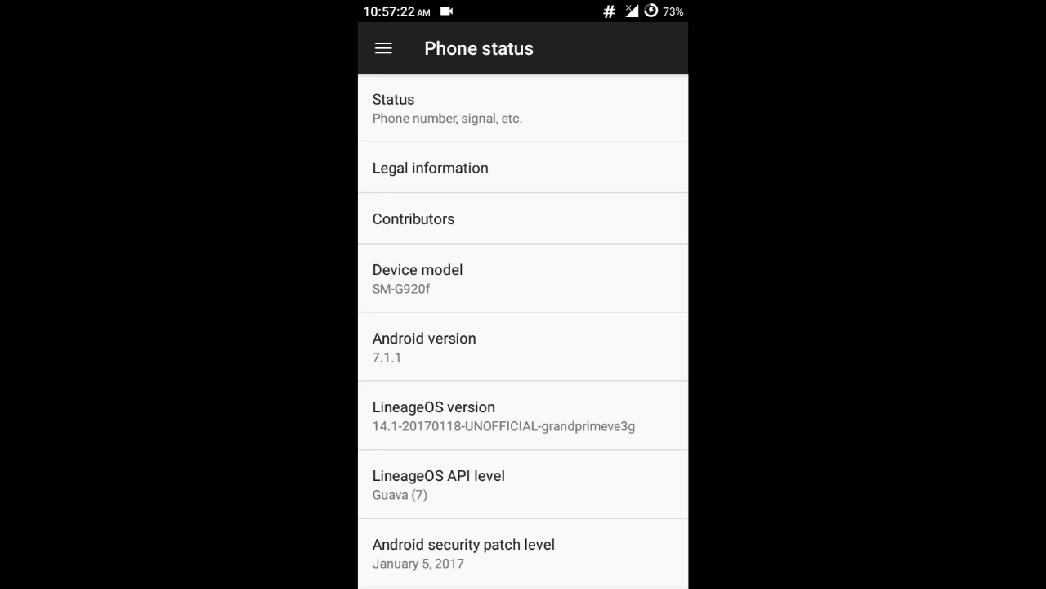
Step: Use Build number to confirm developer settings are already enabled, then return to the Settings list
click(474, 278)
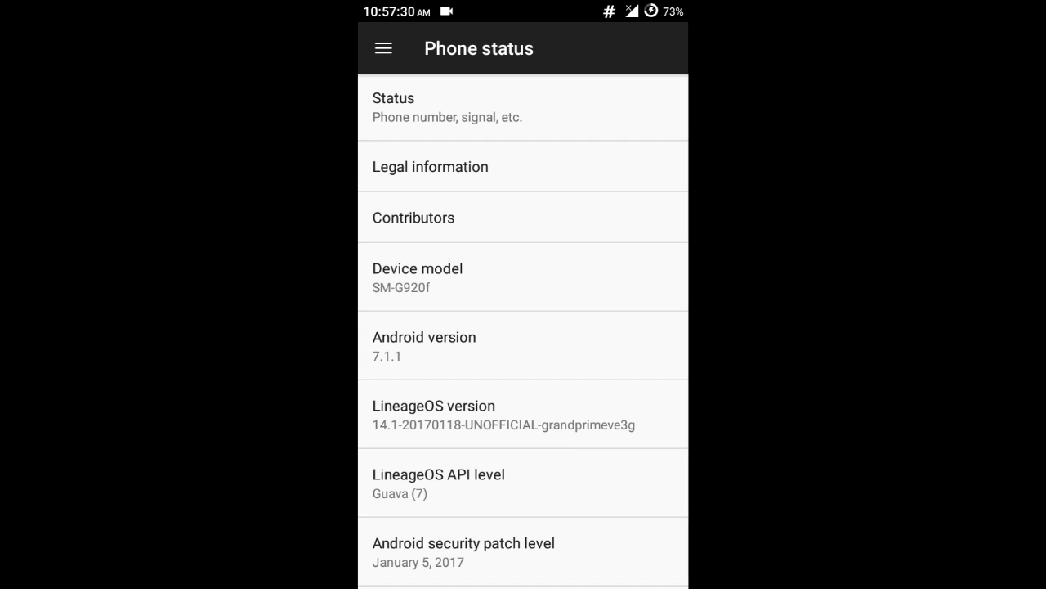
scroll(down, 3)
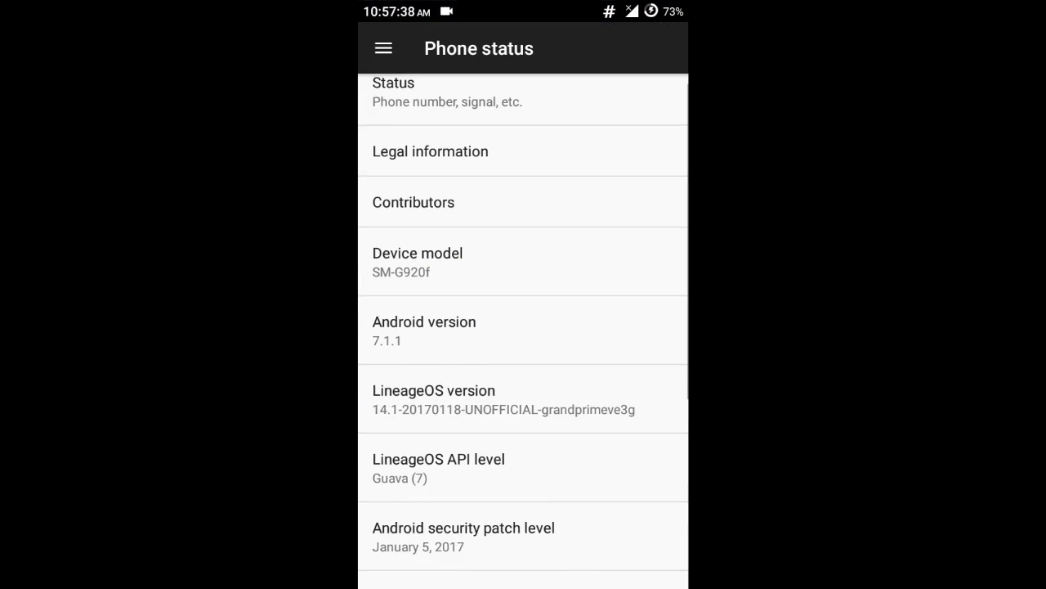
scroll(down, 3)
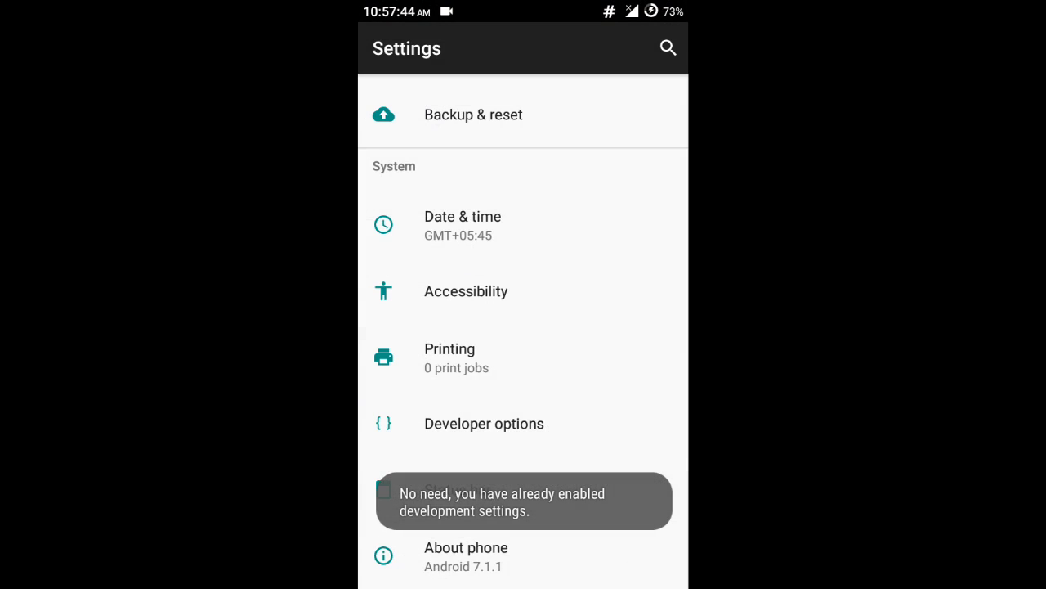
Step: Check that the Developer options Debugging section shows Android debugging already on
click(484, 424)
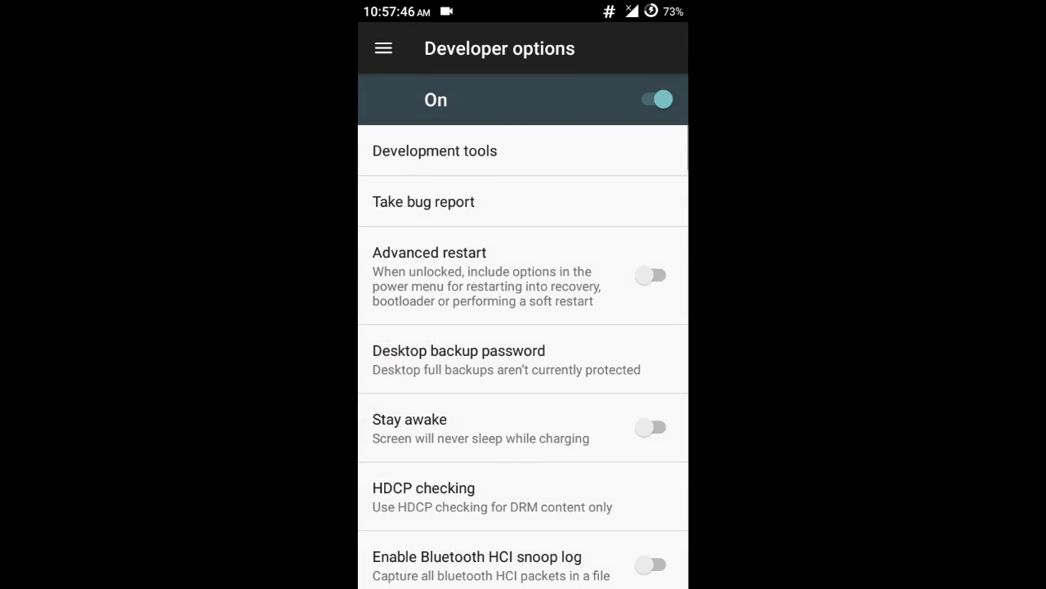
scroll(down, 3)
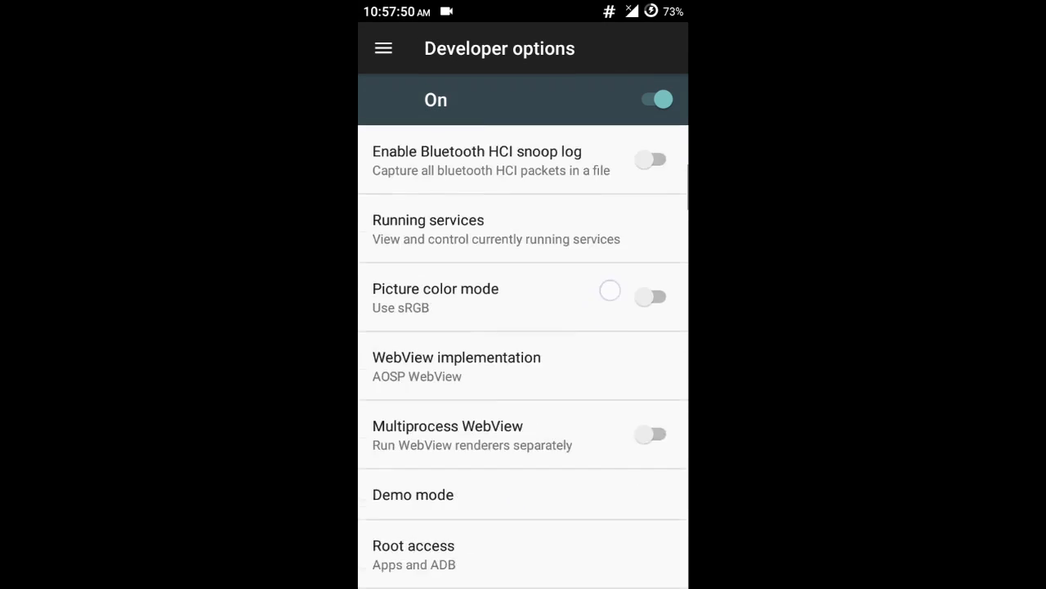
scroll(down, 3)
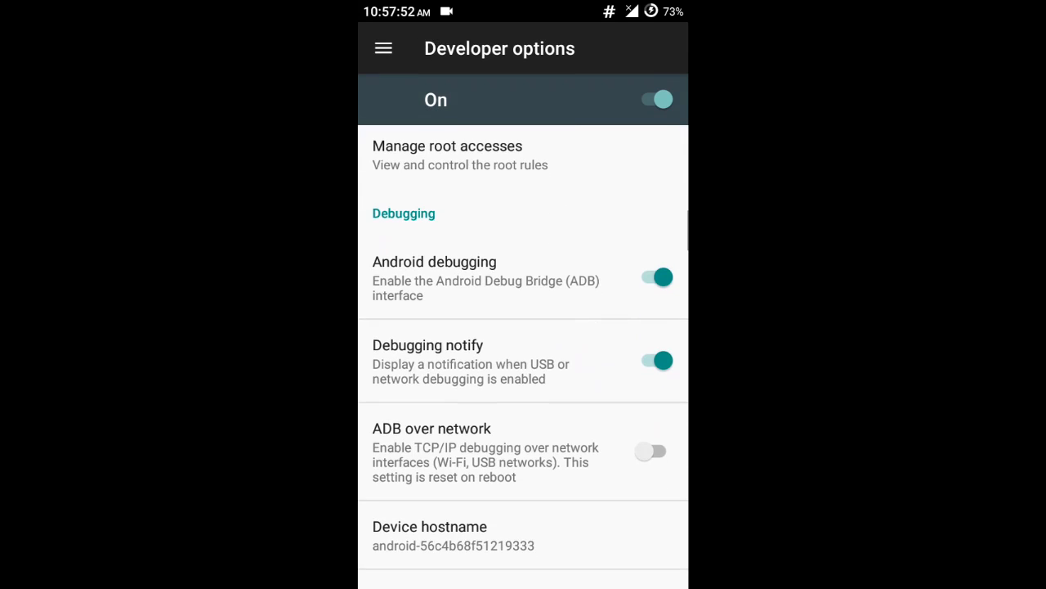
scroll(down, 3)
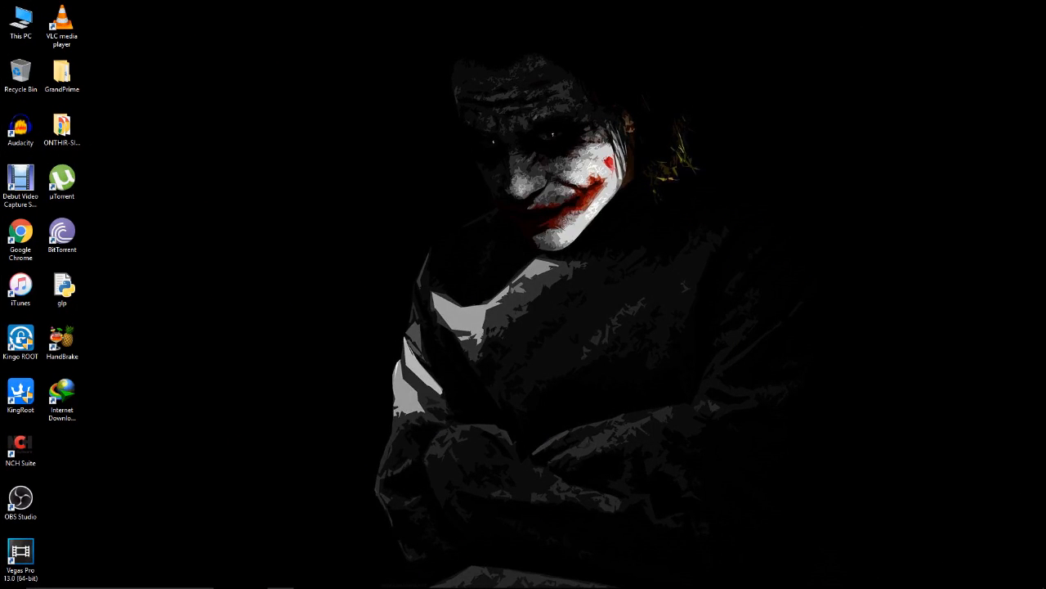
Step: Copy the RR-N ROM zip from Desktop\GrandPrime and paste it into the phone's sdcard1 folder
double_click(62, 74)
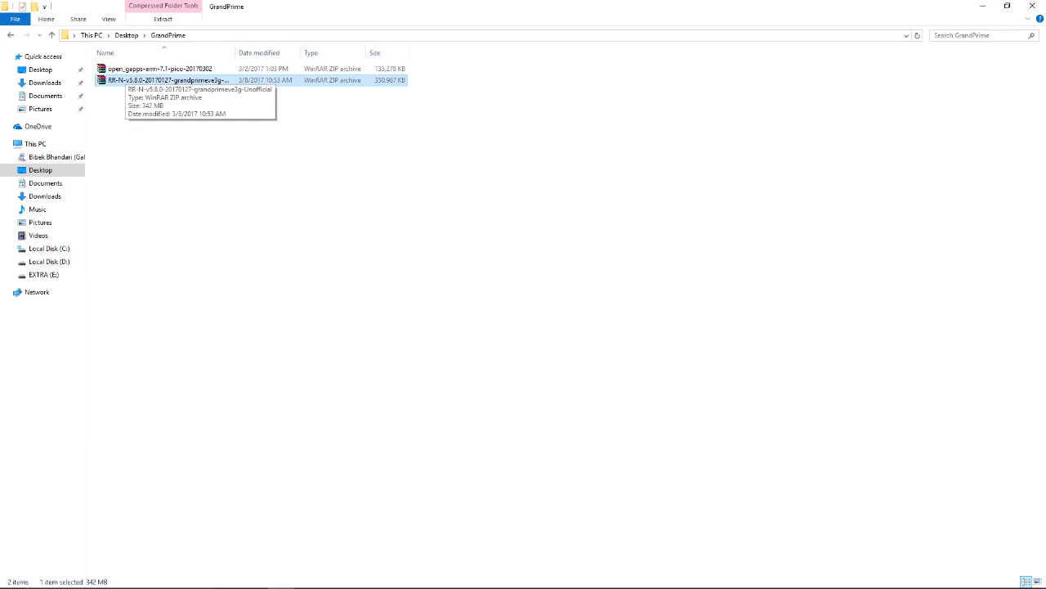
click(159, 69)
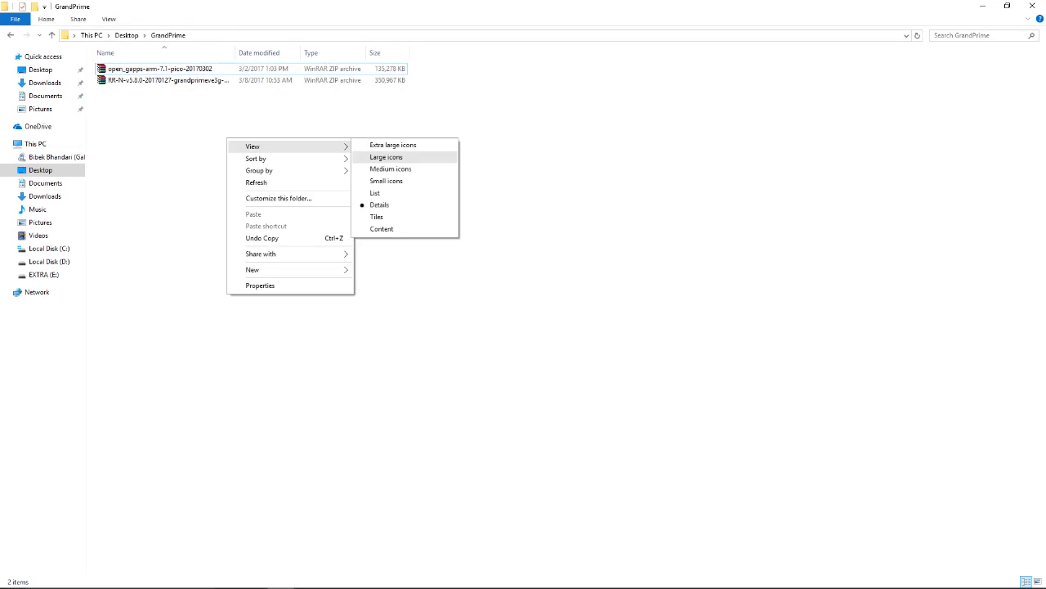
click(386, 157)
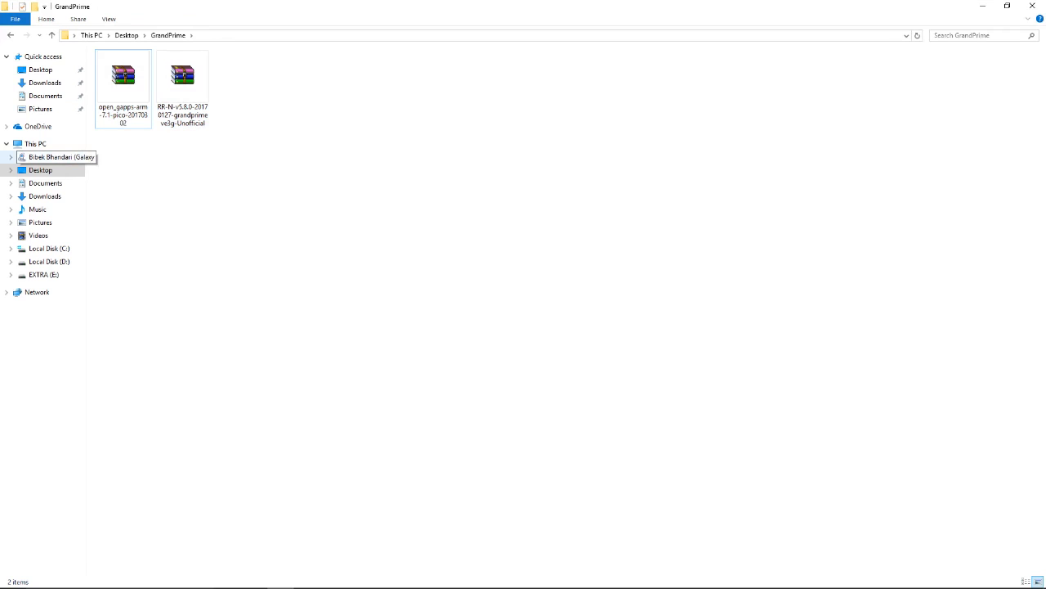
right_click(182, 76)
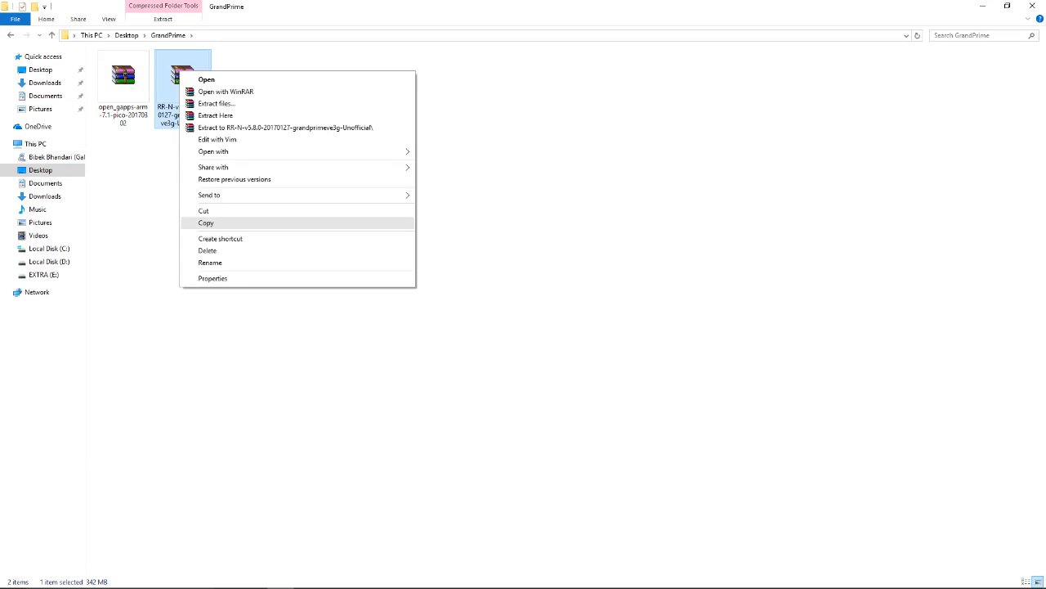
click(57, 156)
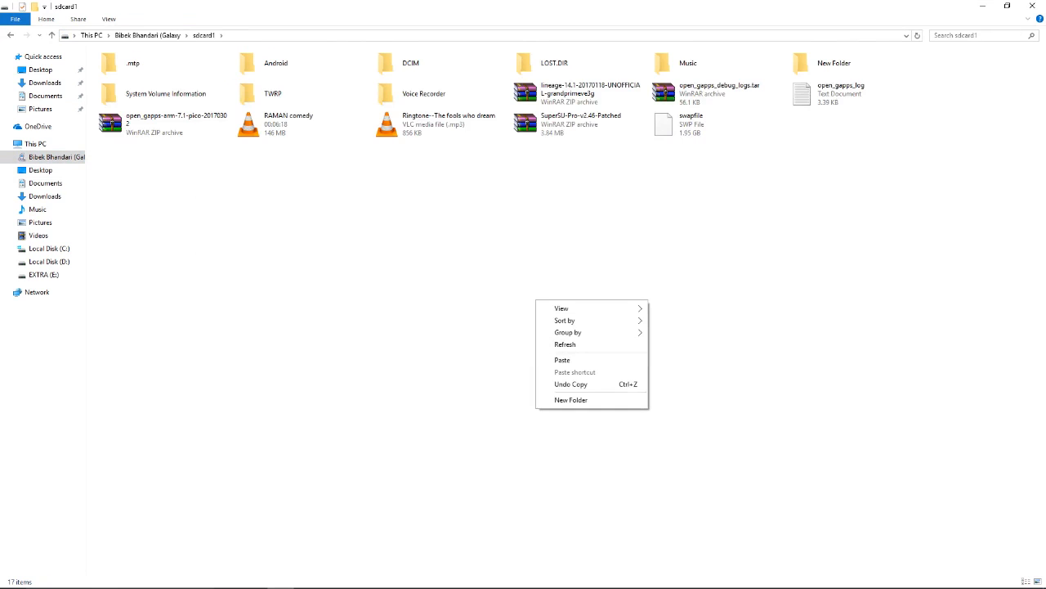
click(562, 360)
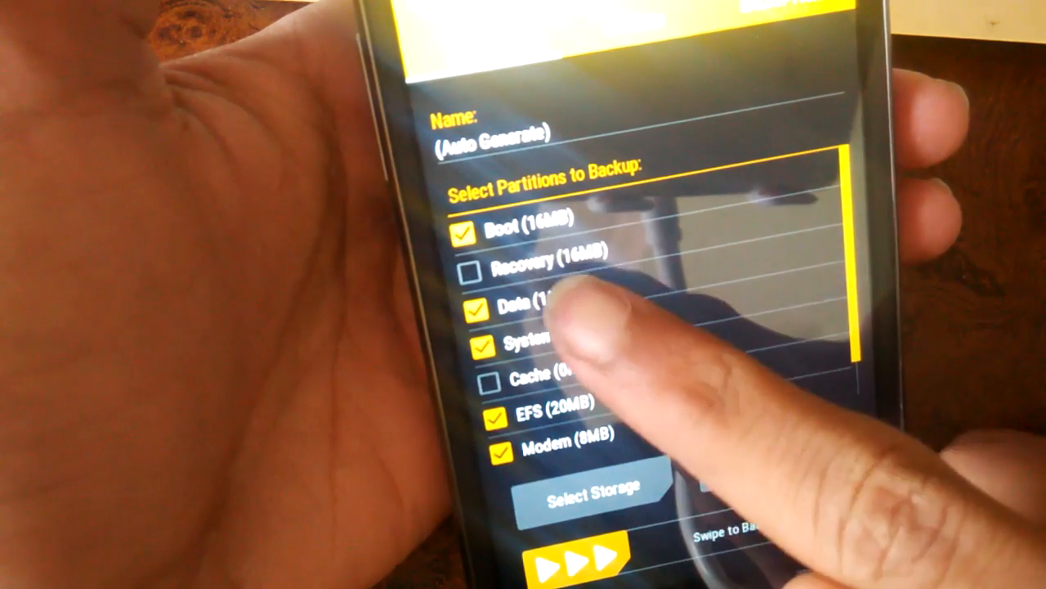
Step: Back up Boot, Data, System, EFS and Modem to the Micro SDCard under a dated name
click(584, 490)
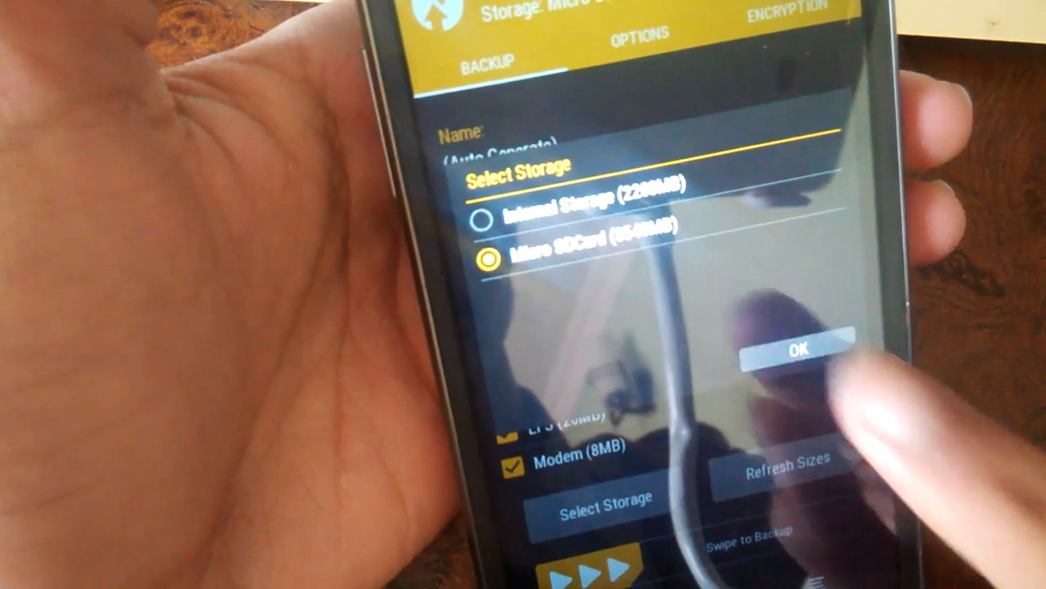
click(800, 346)
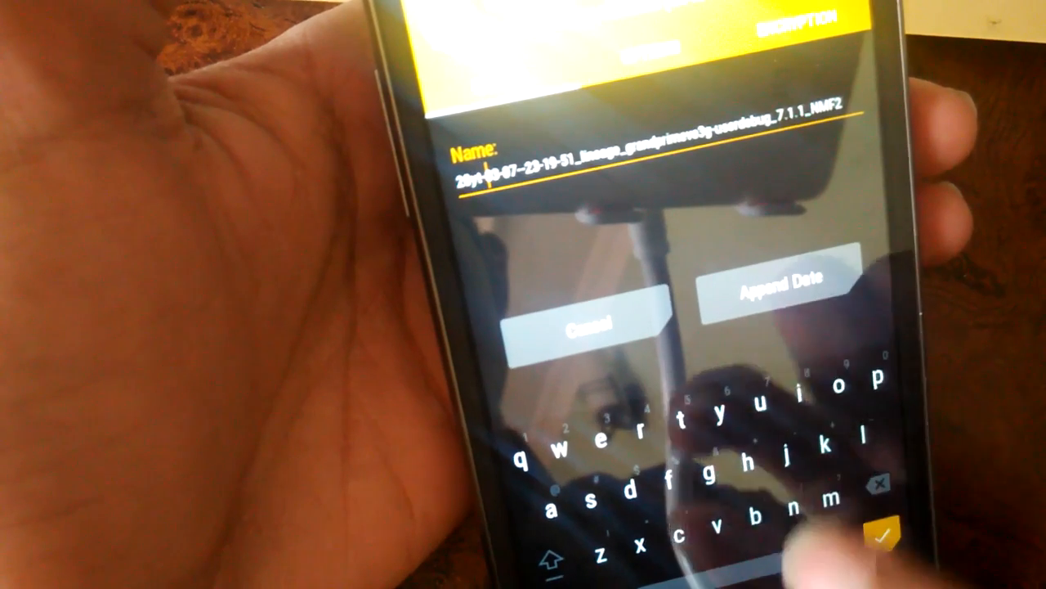
click(877, 536)
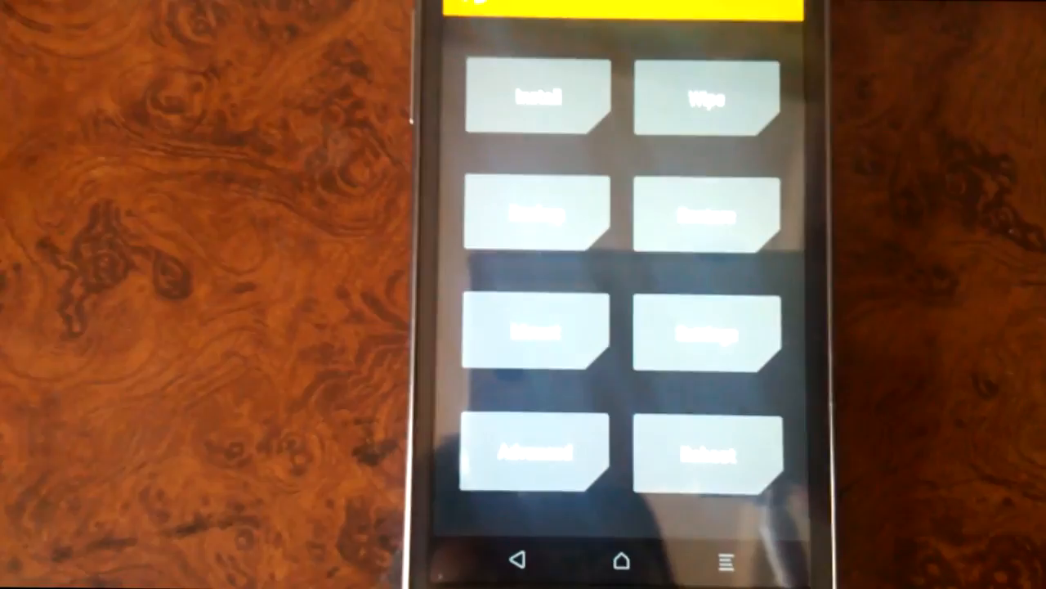
Step: Open TWRP's Install screen listing the ROM, GApps and SuperSU zips on /external_sd
click(701, 107)
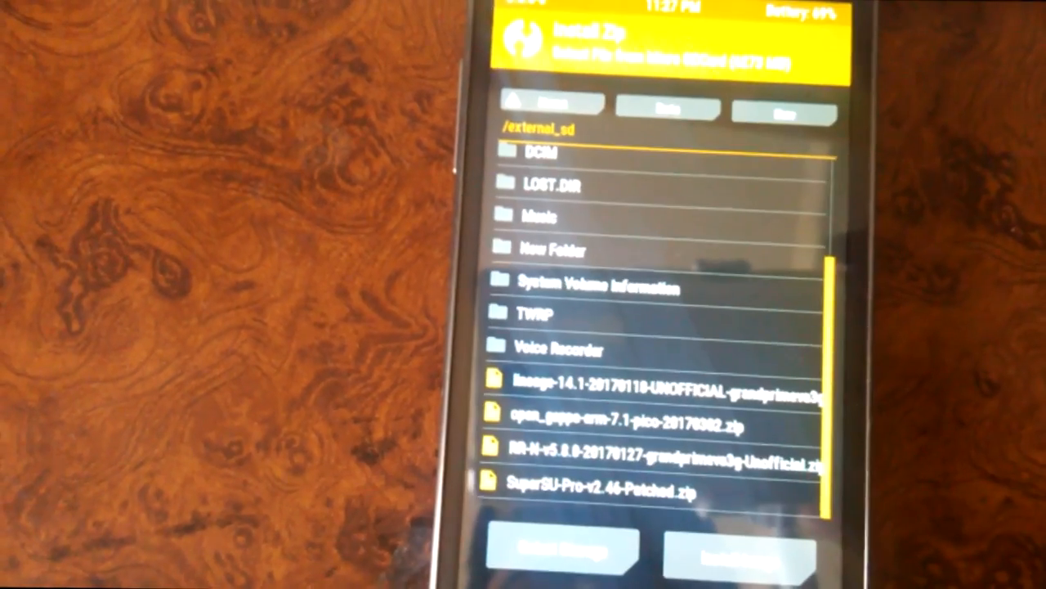
Step: Select the Resurrection Remix RR-N ROM zip in TWRP's installer for flashing
click(654, 425)
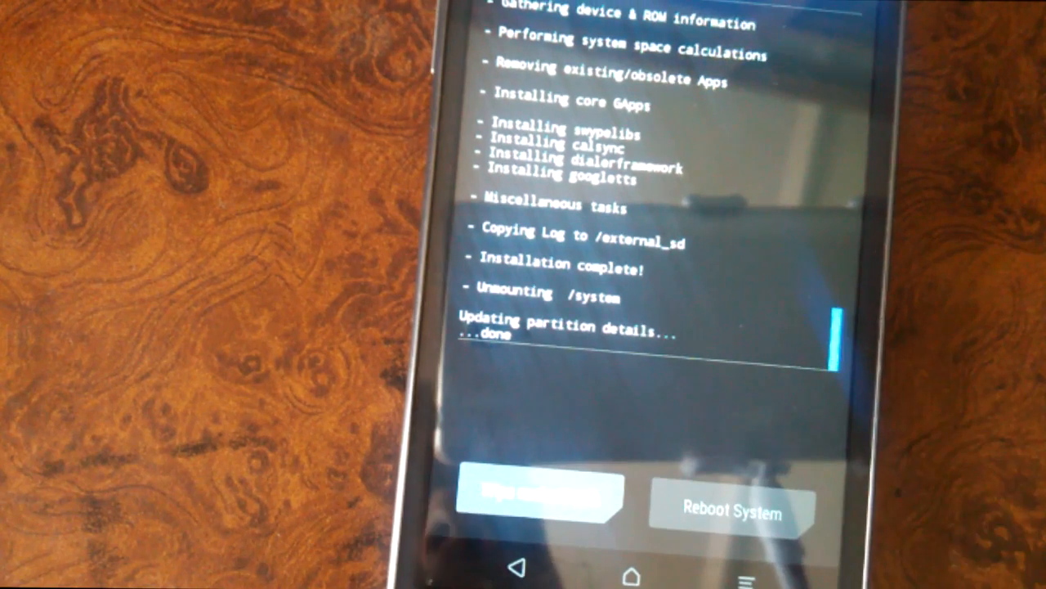
click(731, 509)
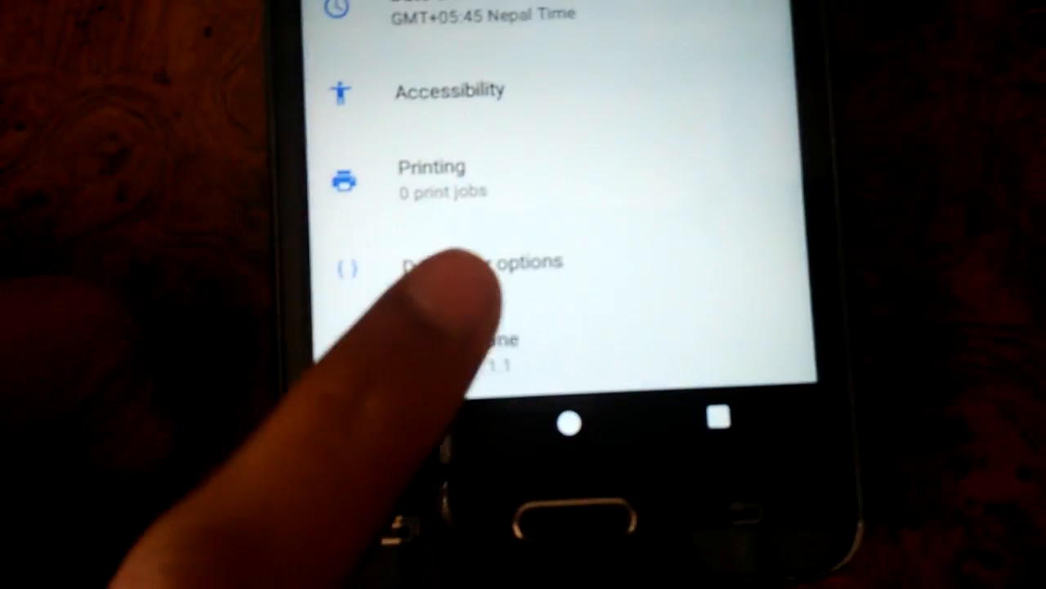
Step: Open About phone and scroll to the Resurrection Remix Nougat 7.1.1 build number
click(483, 262)
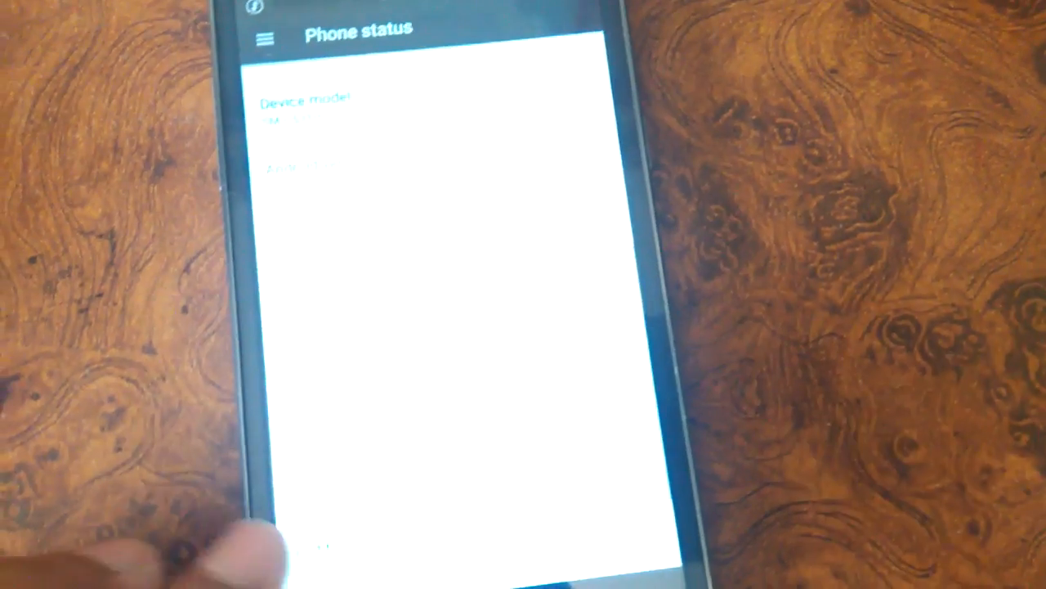
scroll(down, 3)
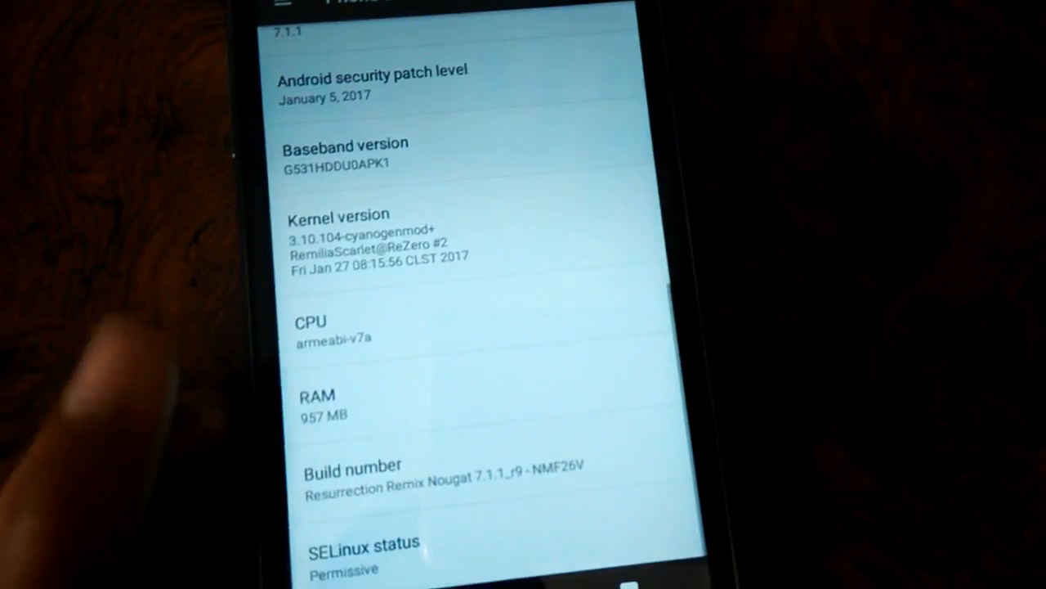